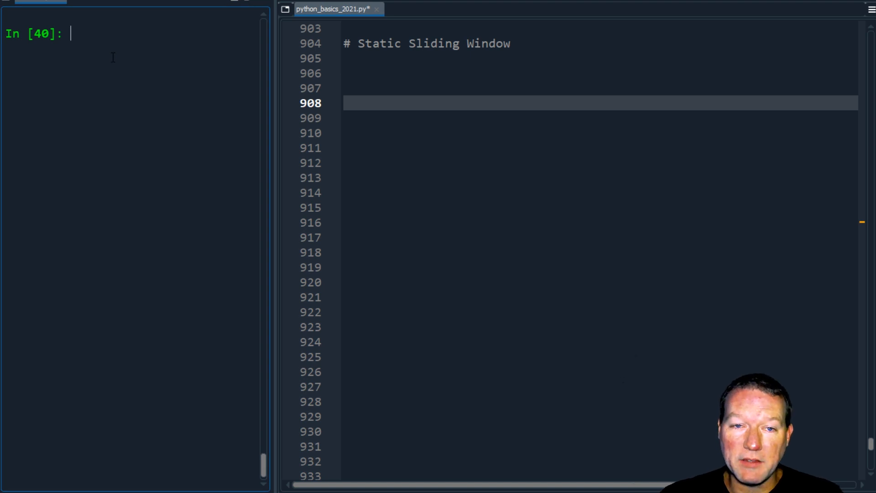
# Step: Show help(str.count) in the console and highlight its 'non-overlapping occurrences' description
pyautogui.write('help(')
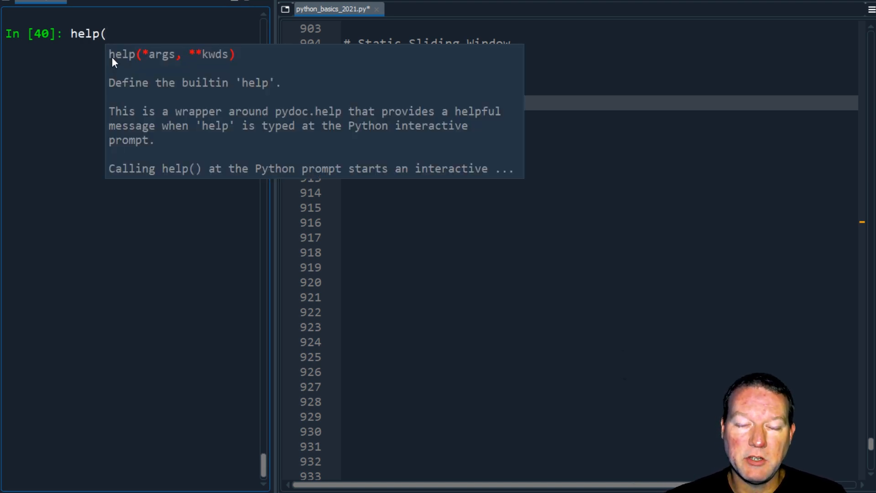
pyautogui.write('str.count')
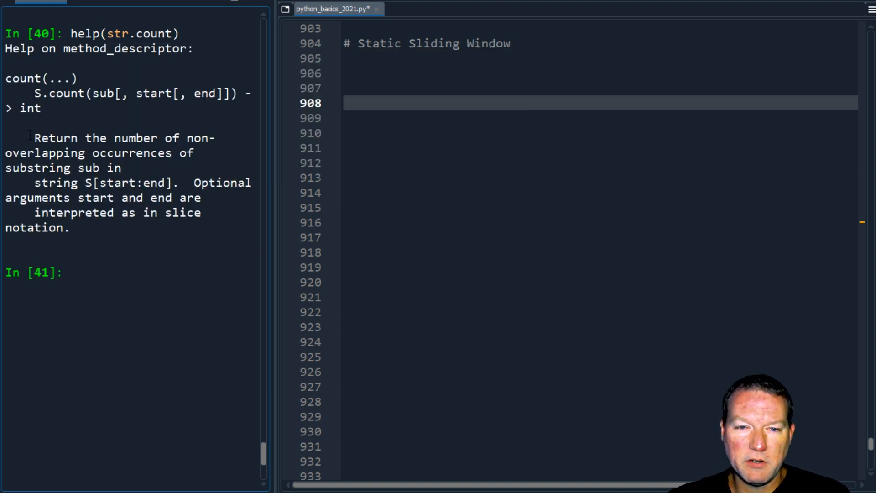
pyautogui.moveTo(35, 138); pyautogui.dragTo(193, 153)
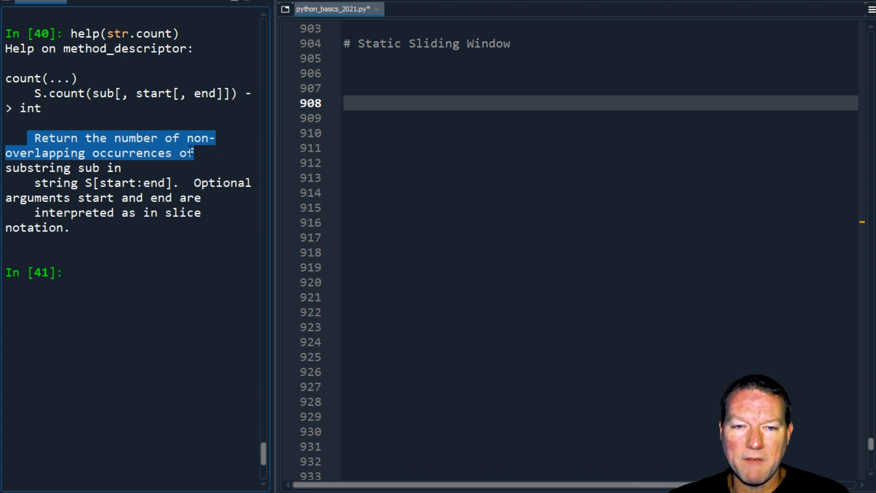
pyautogui.moveTo(343, 291)
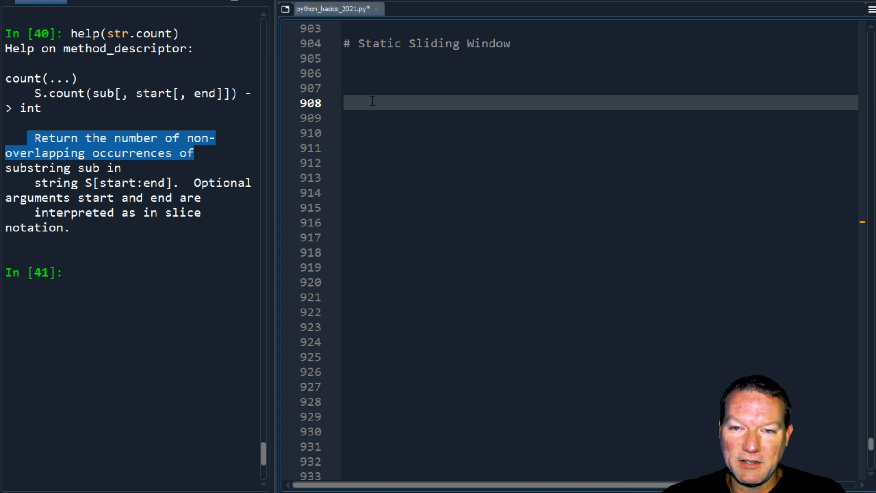
# Step: Write def Count(string,sub): with index = [] as its first body line
pyautogui.write('d')
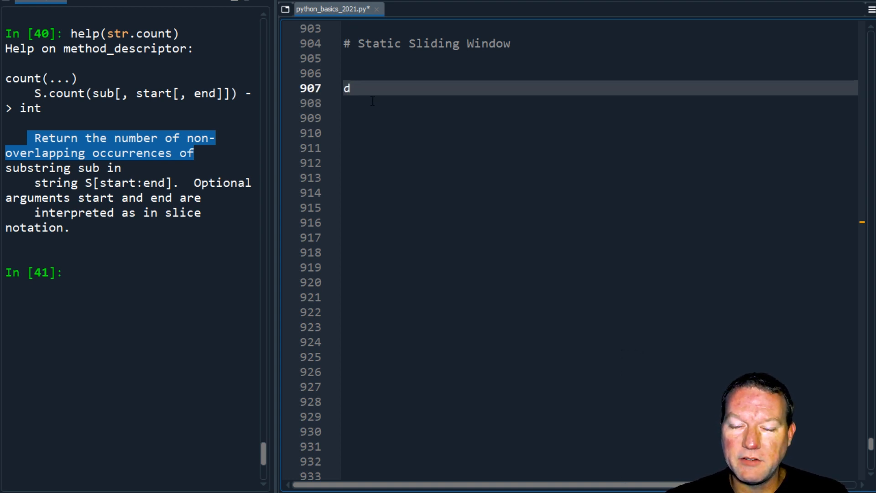
pyautogui.write('ef Coun')
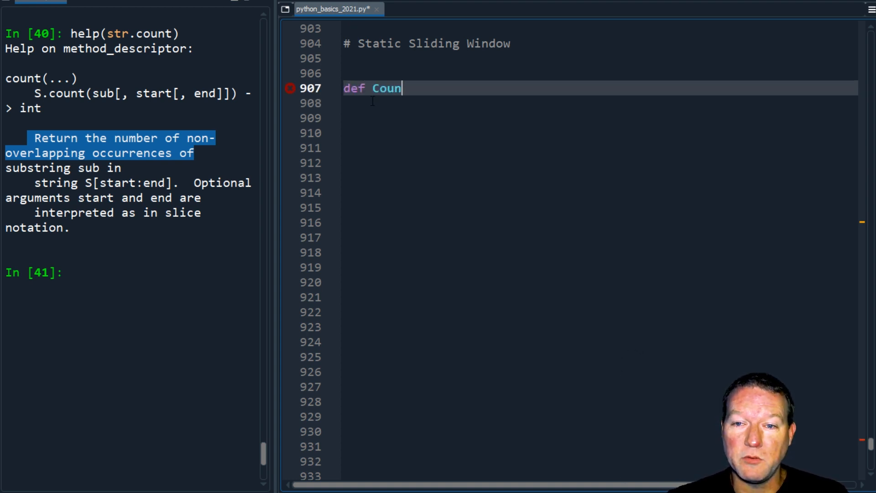
pyautogui.write('t(st)')
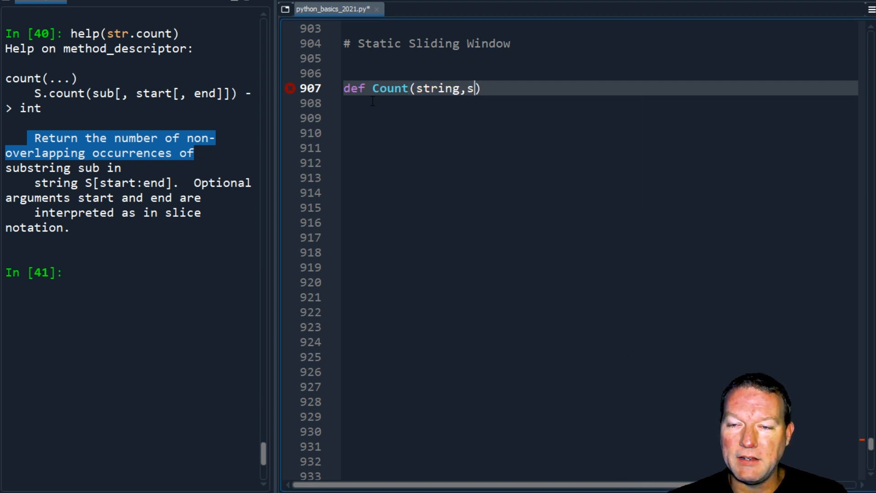
pyautogui.write('ub):')
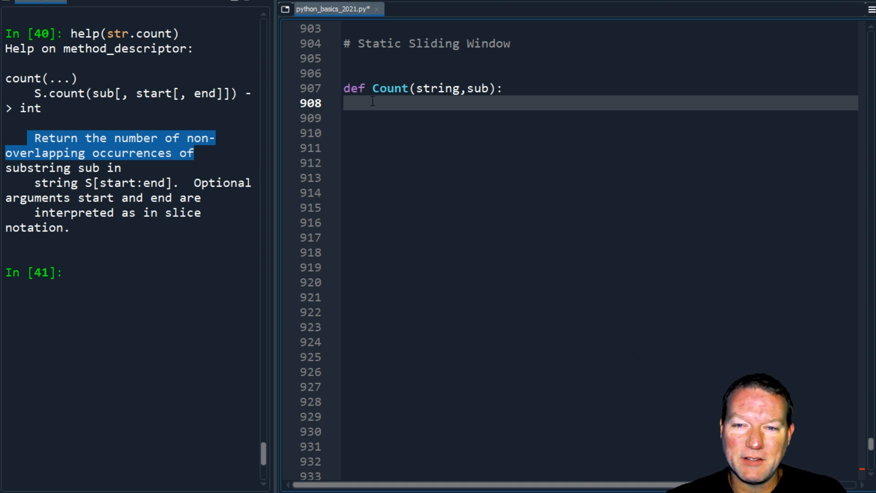
pyautogui.write('ind')
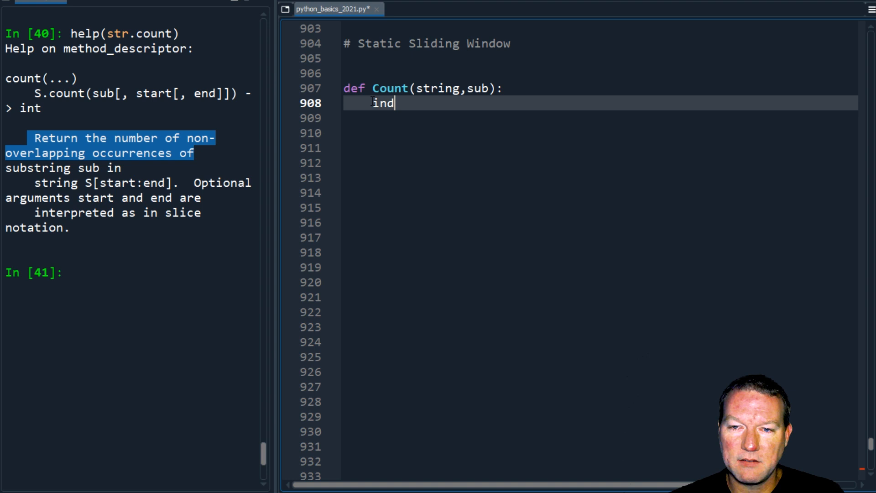
pyautogui.write('ex = []')
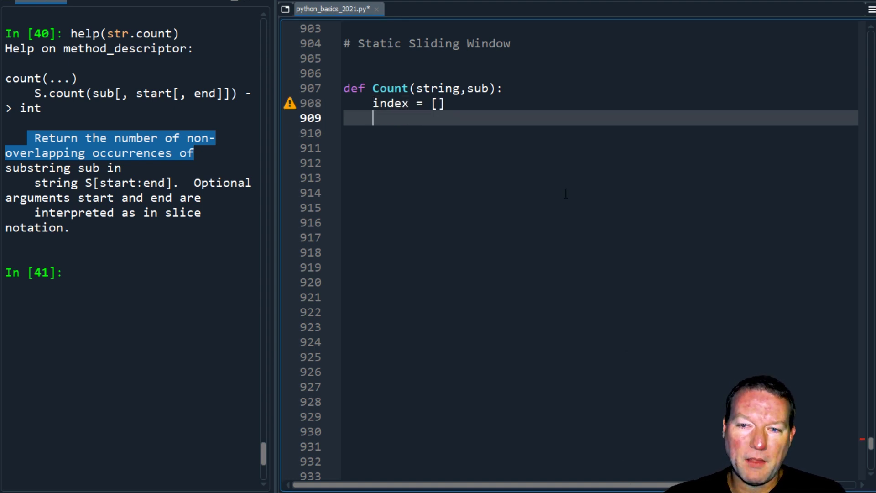
pyautogui.moveTo(657, 209)
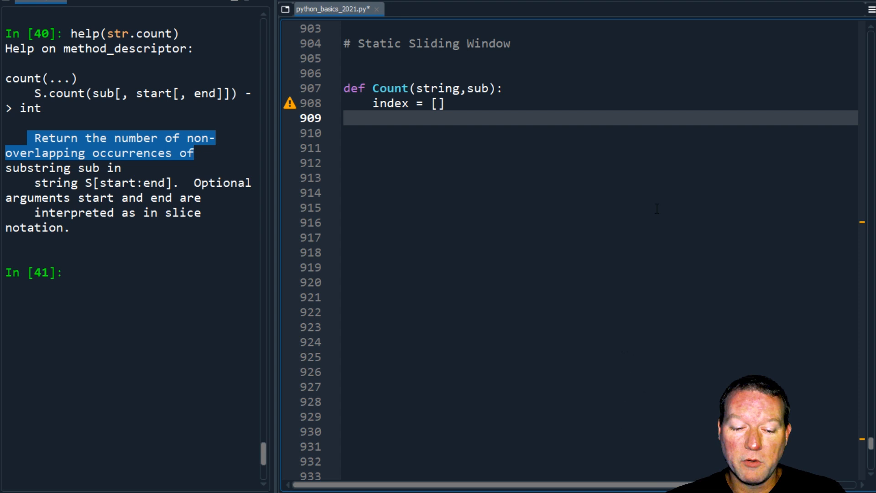
# Step: Add for i in range(len(string)): inside Count and start an if statement
pyautogui.write('for')
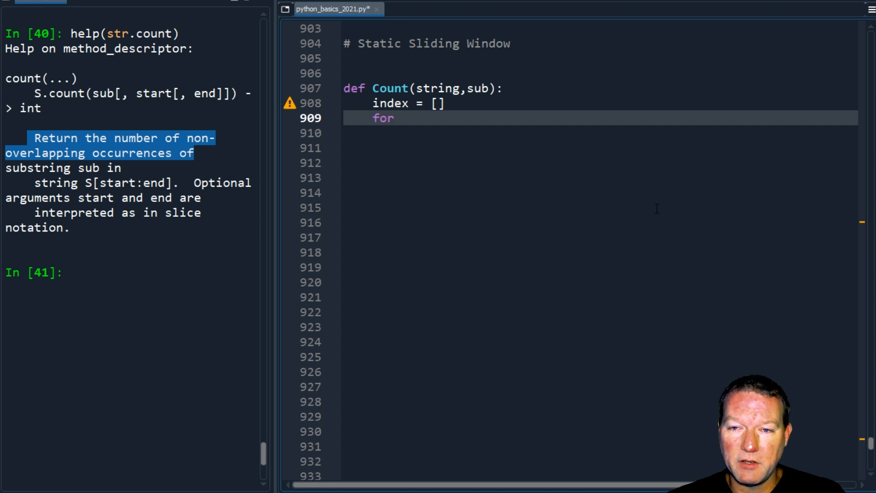
pyautogui.write('i in rag')
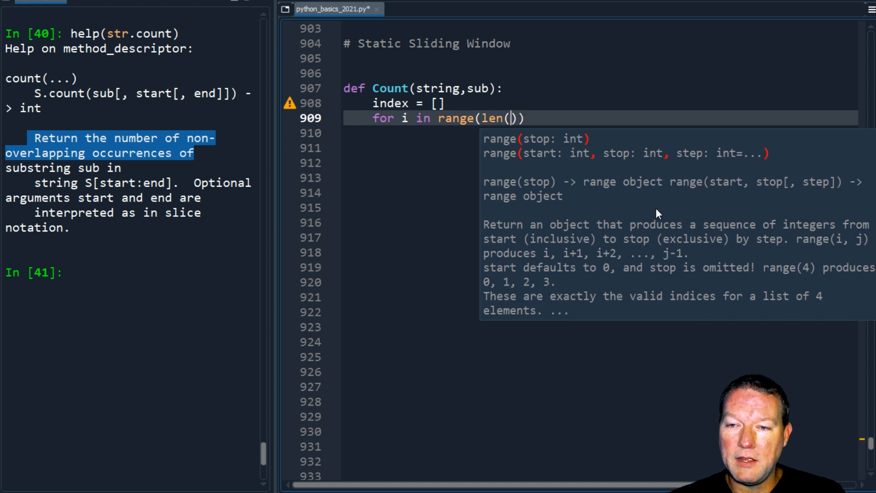
pyautogui.write('string')
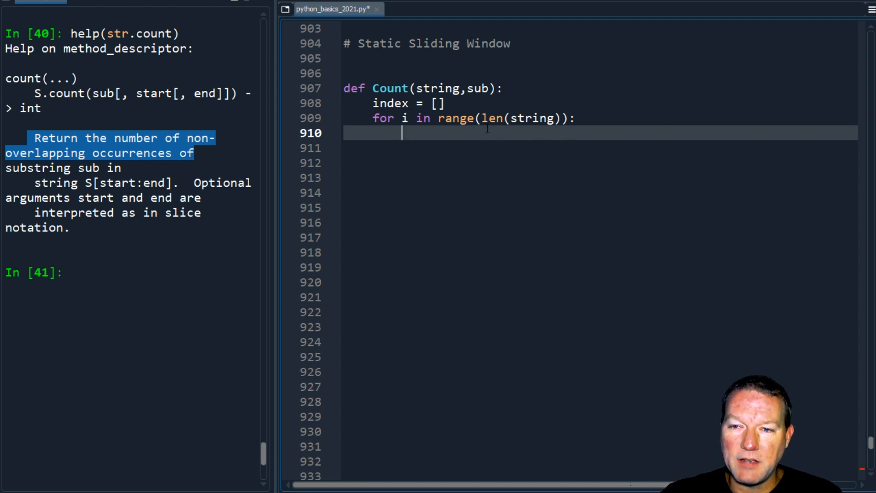
pyautogui.moveTo(457, 137)
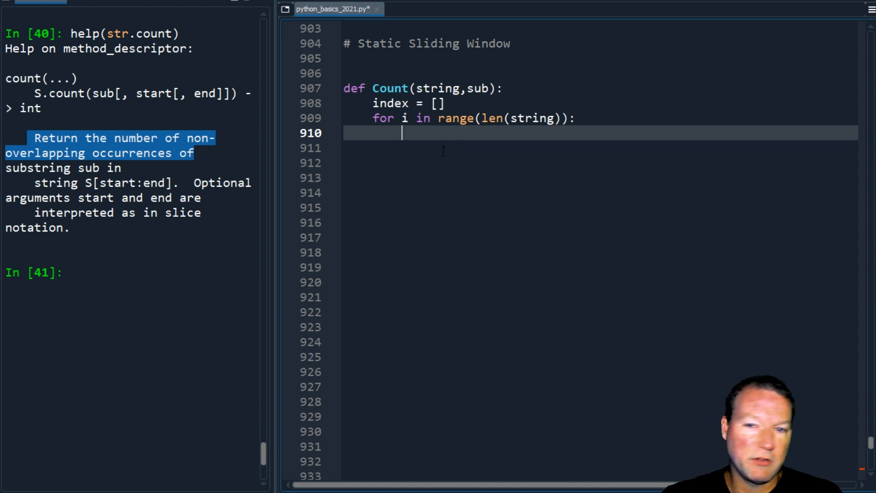
pyautogui.write('if')
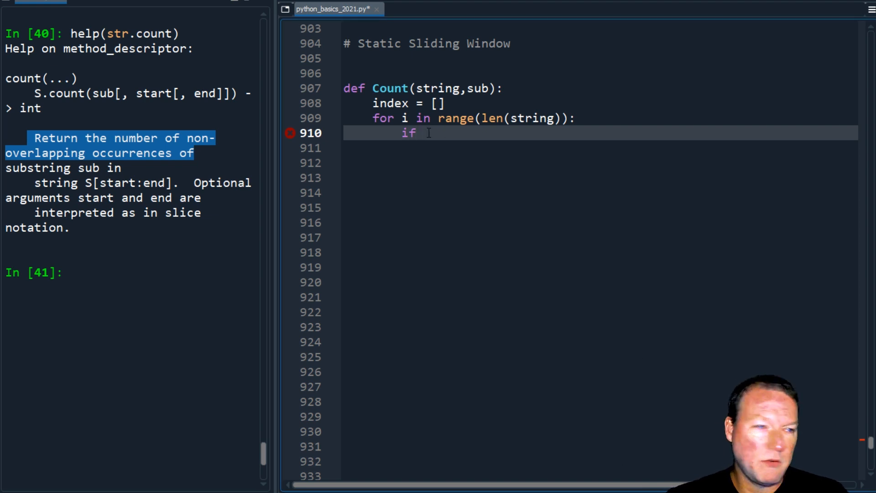
# Step: Write the condition string[i:i+len(sub)] == and define dad = 'dadaddadaadada' in the console
pyautogui.write('s')
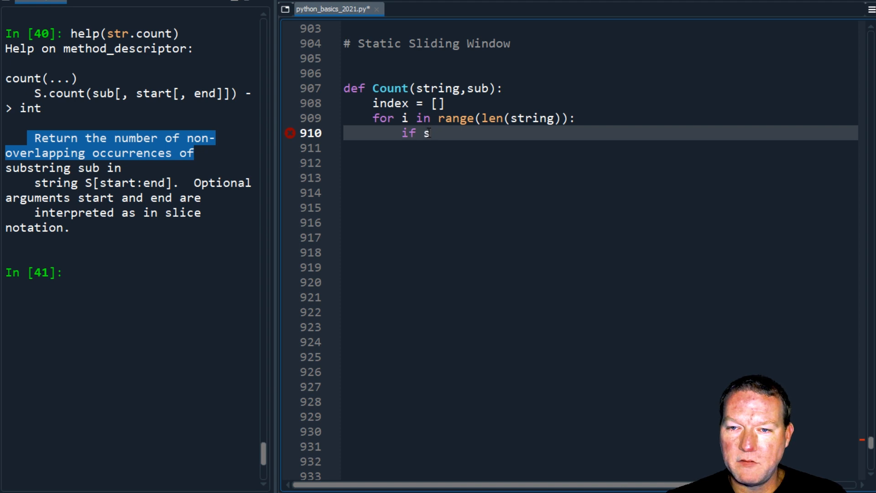
pyautogui.write('tring[i:')
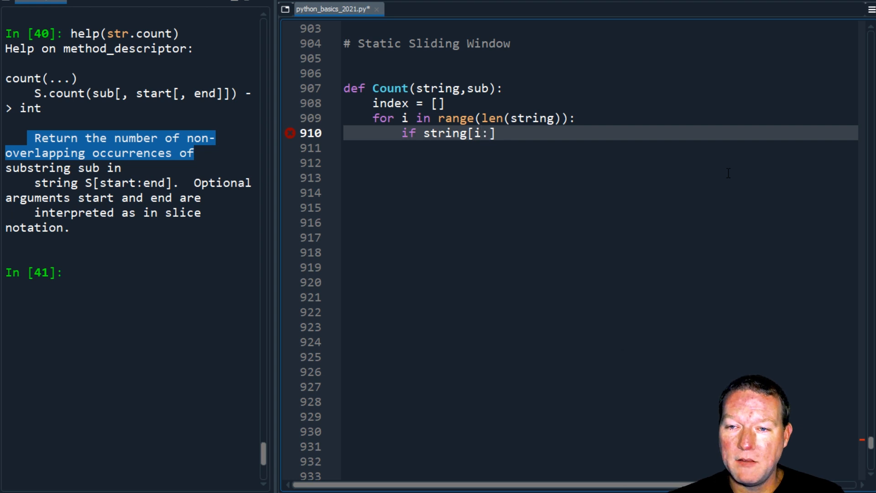
pyautogui.write('i')
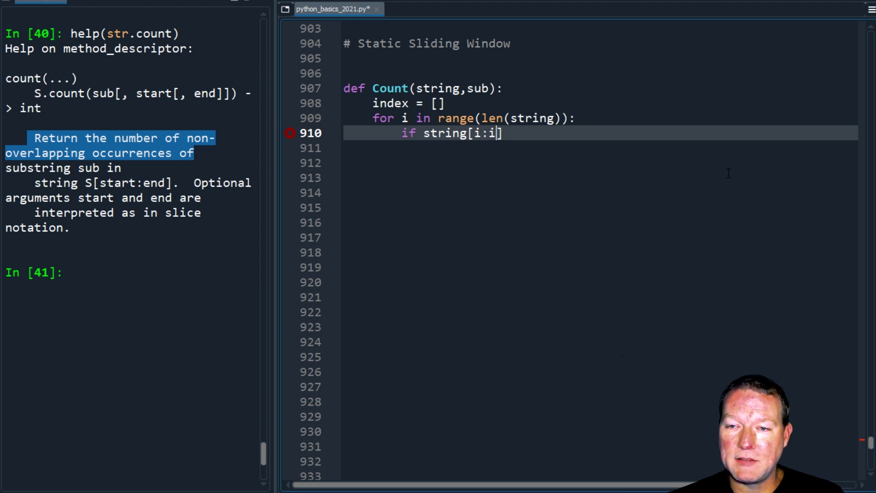
pyautogui.write('+s')
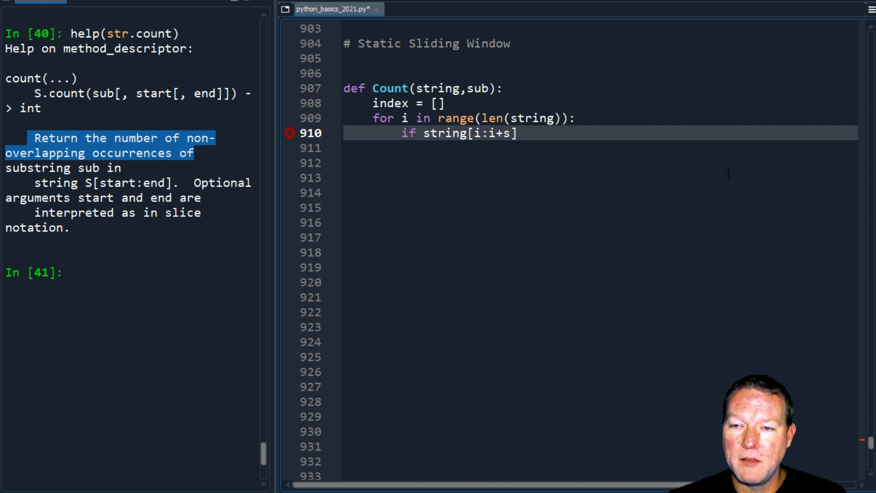
pyautogui.write('len(su')
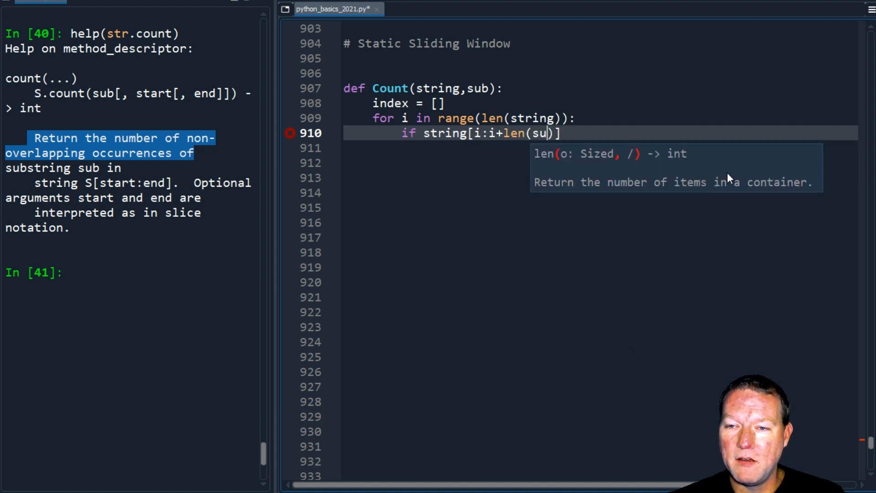
pyautogui.write('b')
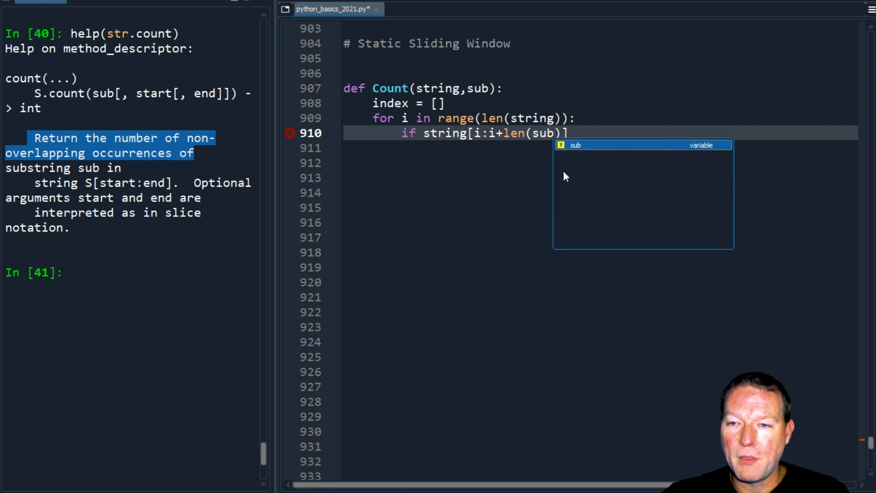
pyautogui.press('Escape')
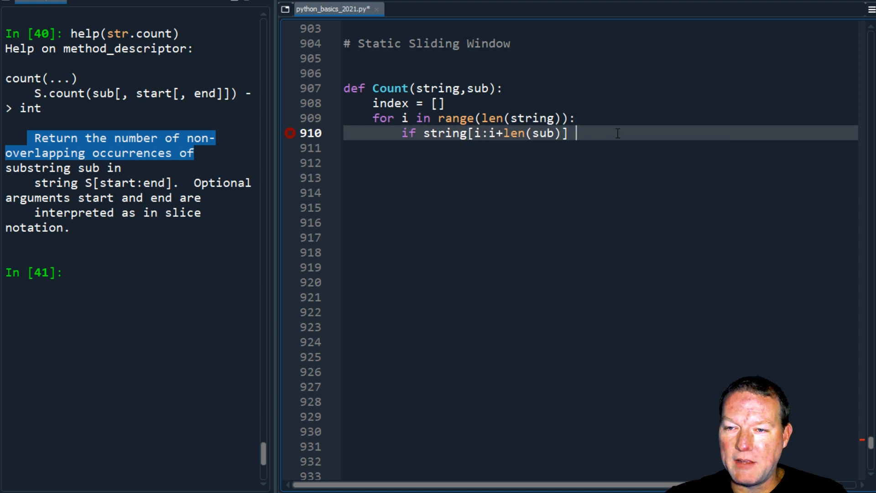
pyautogui.write('==')
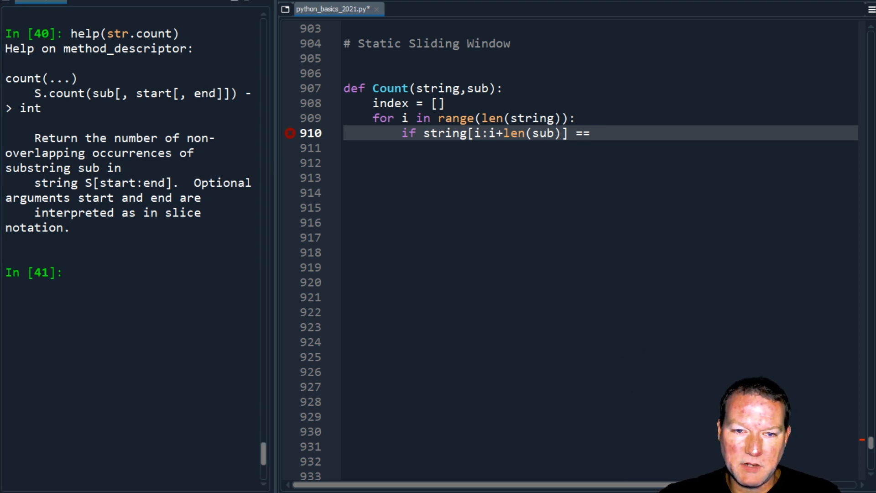
pyautogui.write("dad = 'dadaddadaadada'")
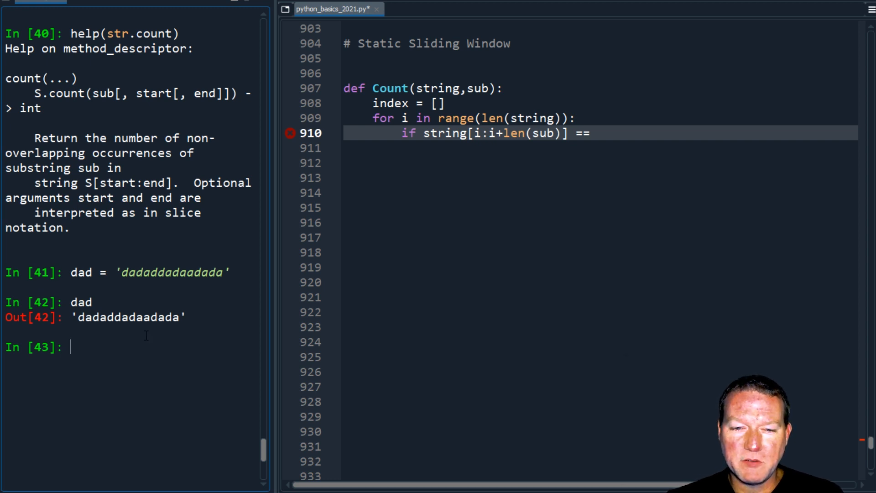
# Step: Inspect dad[0], dad[0:2] and dad[0:3] in the console, giving 'd', 'da' and 'dad'
pyautogui.write('dad[0')
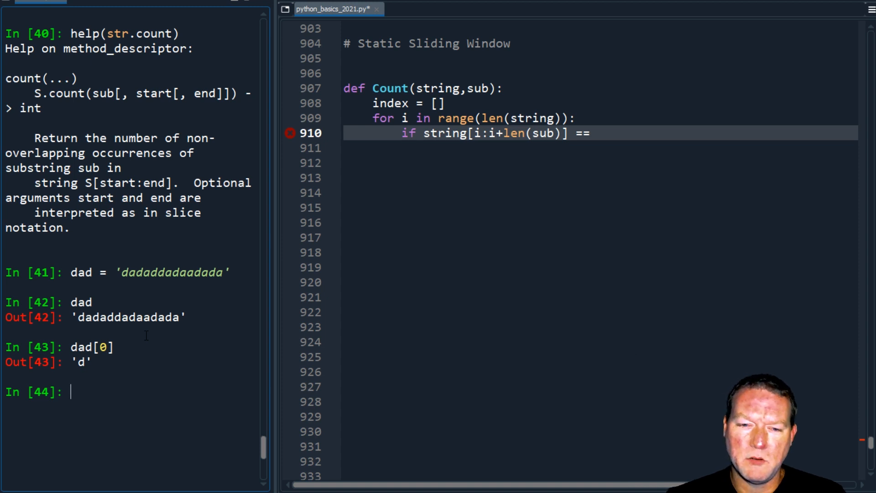
pyautogui.write('dad[')
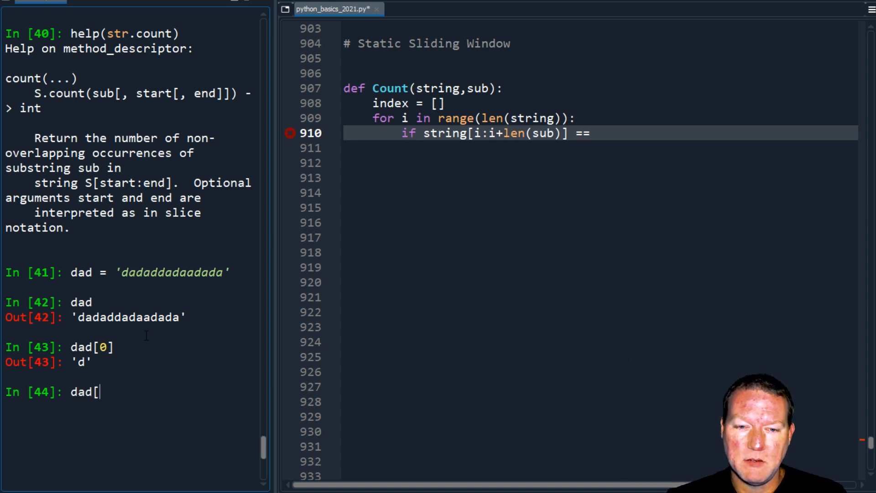
pyautogui.write('0:')
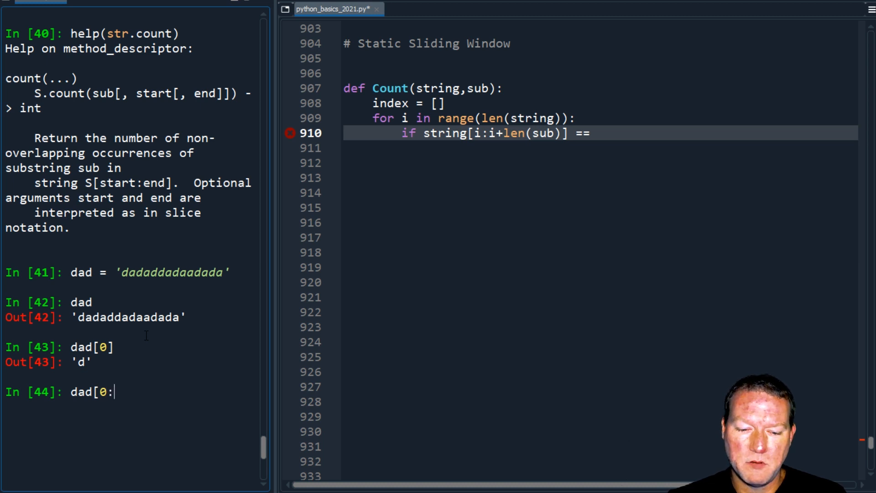
pyautogui.write('2')
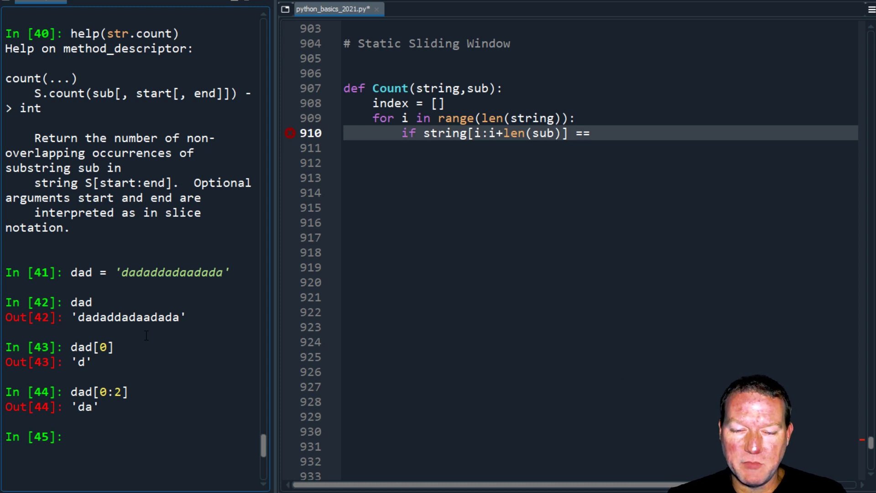
pyautogui.write('dad[0:3')
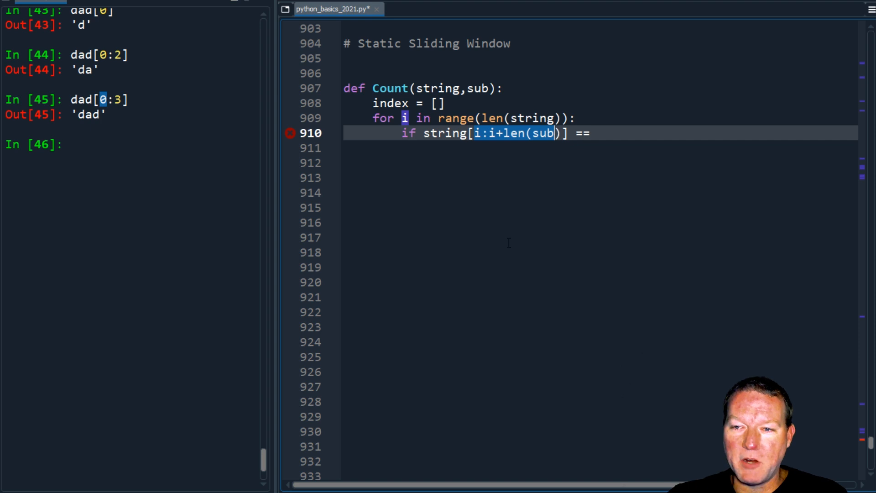
# Step: Finish the condition with == sub: and record matches using index.append(i)
pyautogui.write('s')
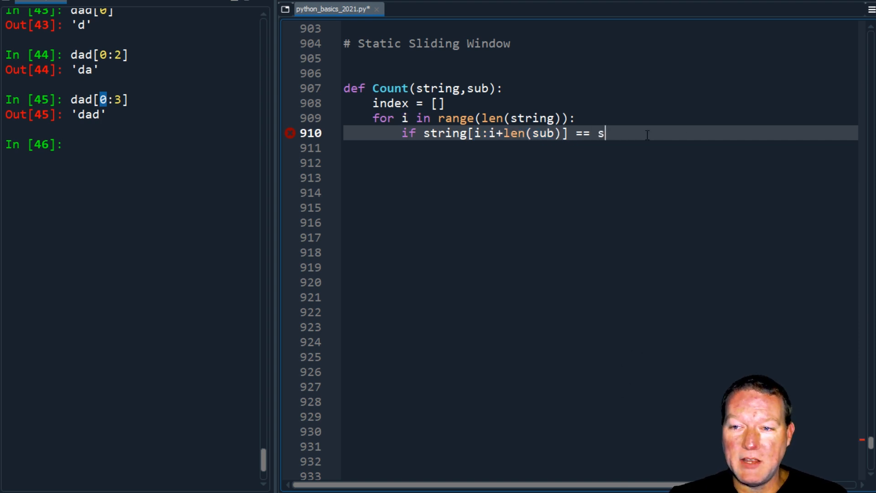
pyautogui.write('ub')
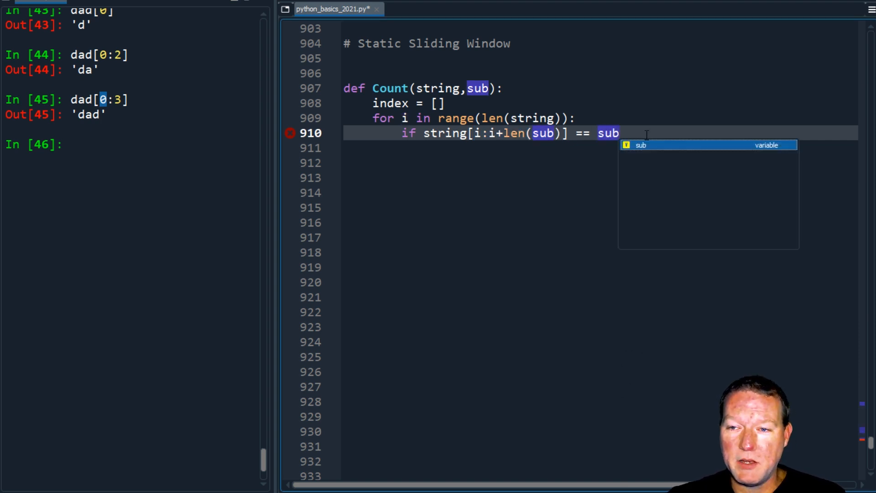
pyautogui.press('enter')
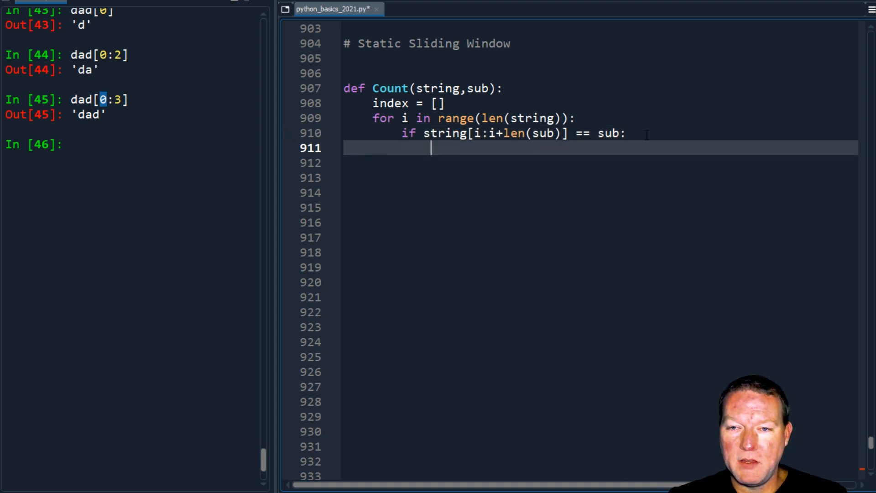
pyautogui.write('index.append(')
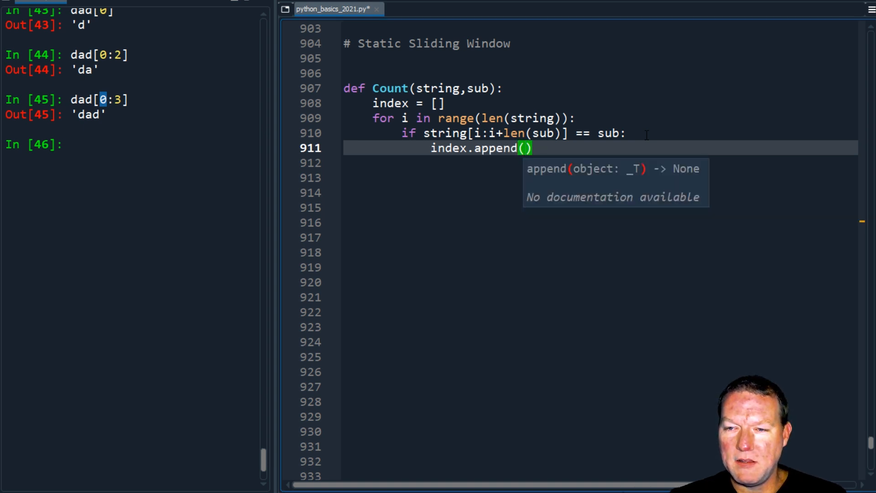
pyautogui.write('i')
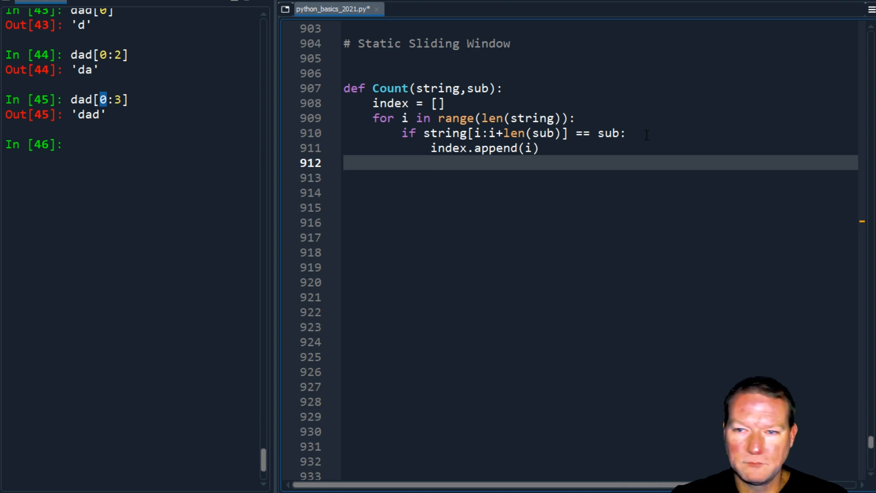
pyautogui.press('Enter')
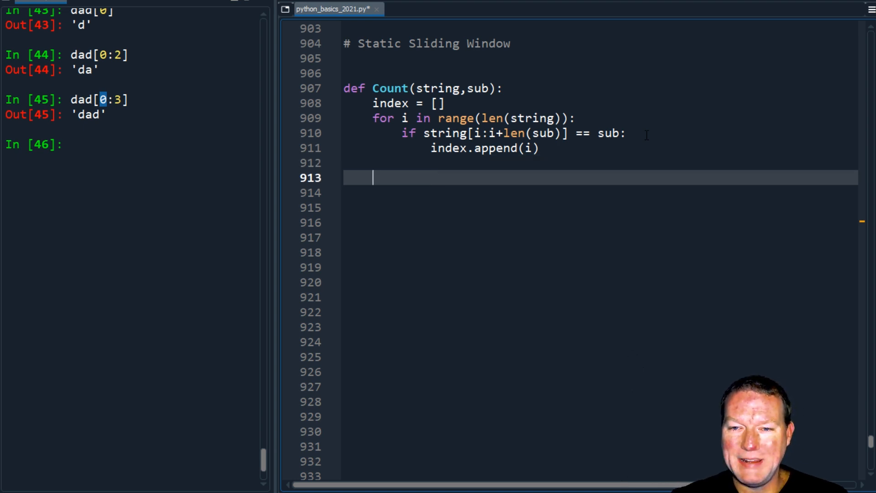
# Step: Print string, len(index), sub and indexes via f-string; add dad and Count(dad,"dad")
pyautogui.write('pr')
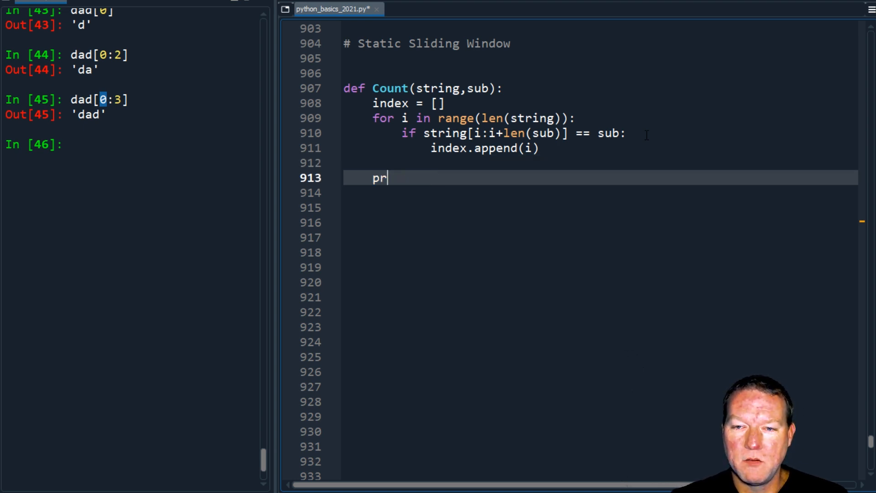
pyautogui.press('Backspace')
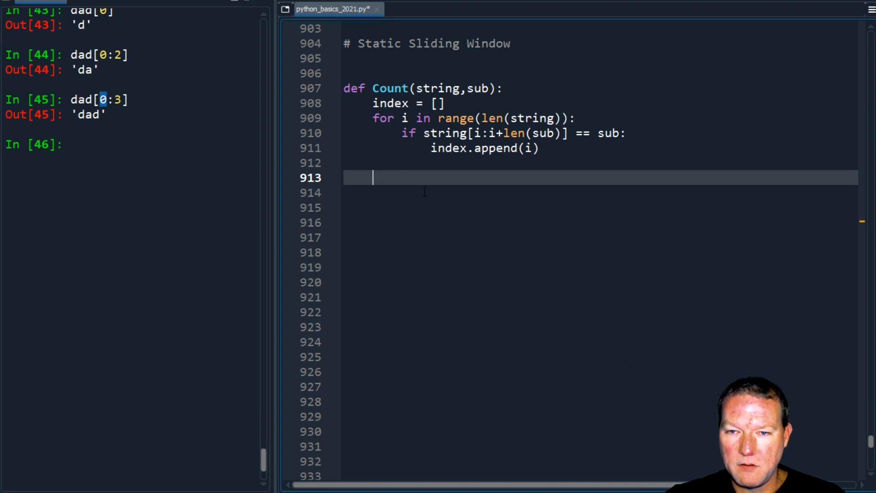
pyautogui.write('print(f"{string} has {len(index)} occurances of {sub} at indexes {i')
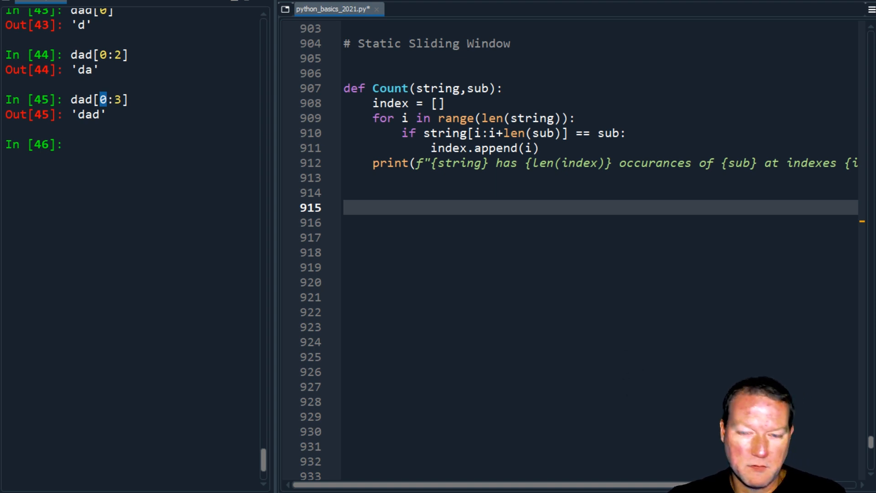
pyautogui.write("dad = 'dadaddadaadada'")
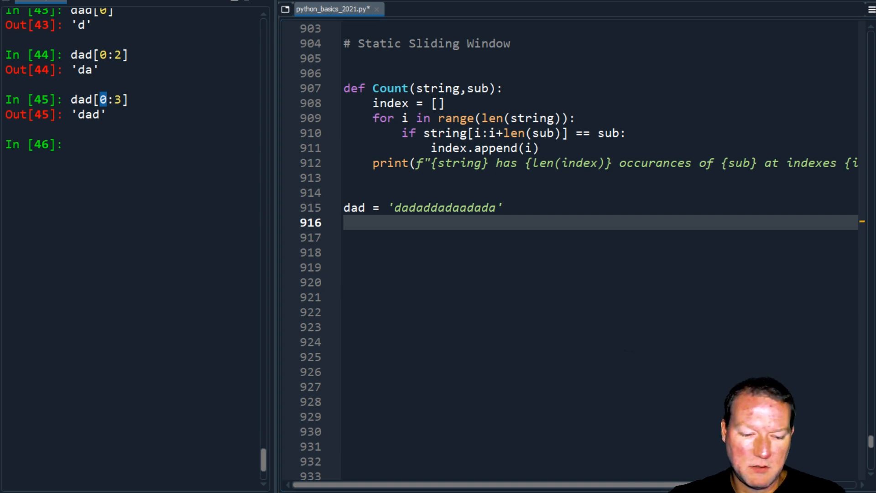
pyautogui.write('count(dad,"dad")')
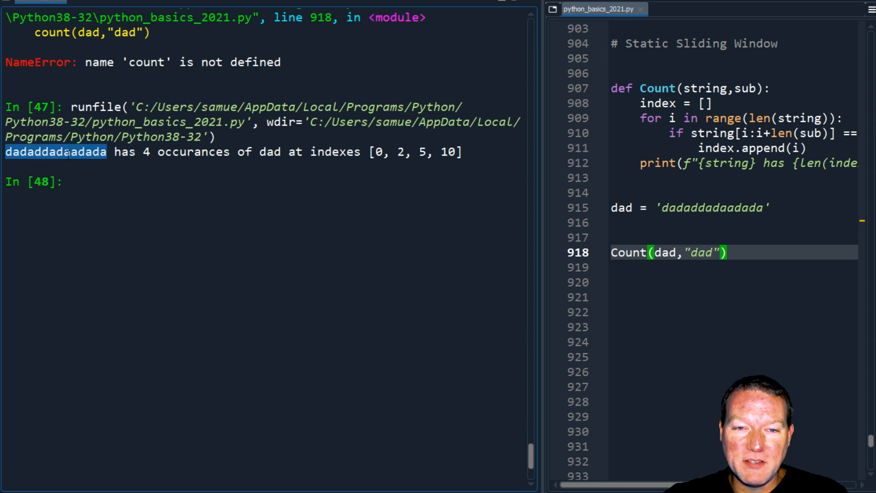
# Step: Point out 'occurances' and 'indexes' in the output, then add y = 'momommomomommo'
pyautogui.doubleClick(193, 152)
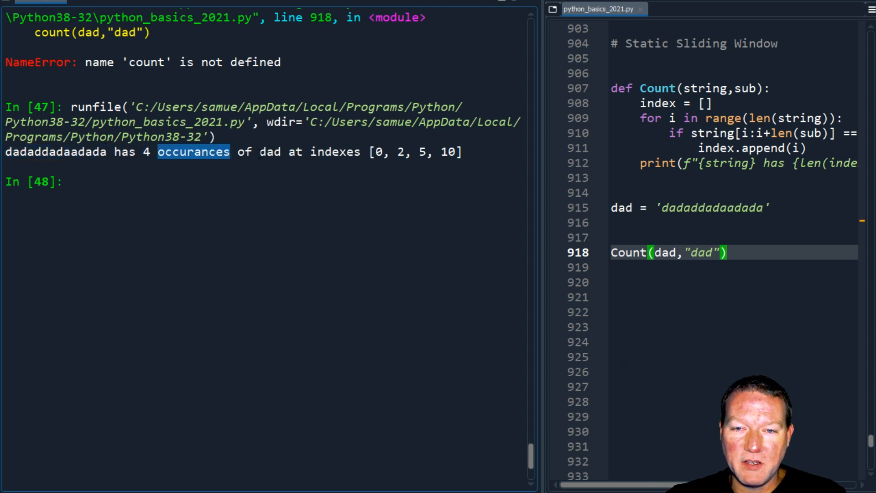
pyautogui.doubleClick(335, 151)
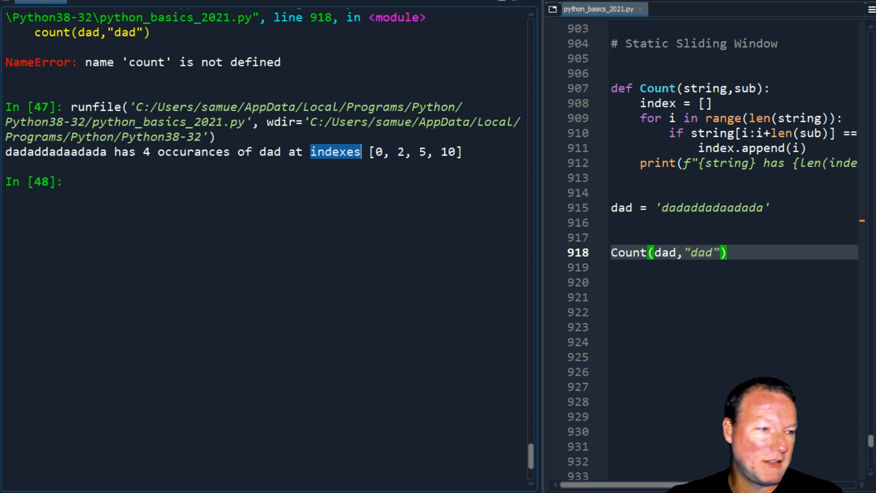
pyautogui.moveTo(413, 249)
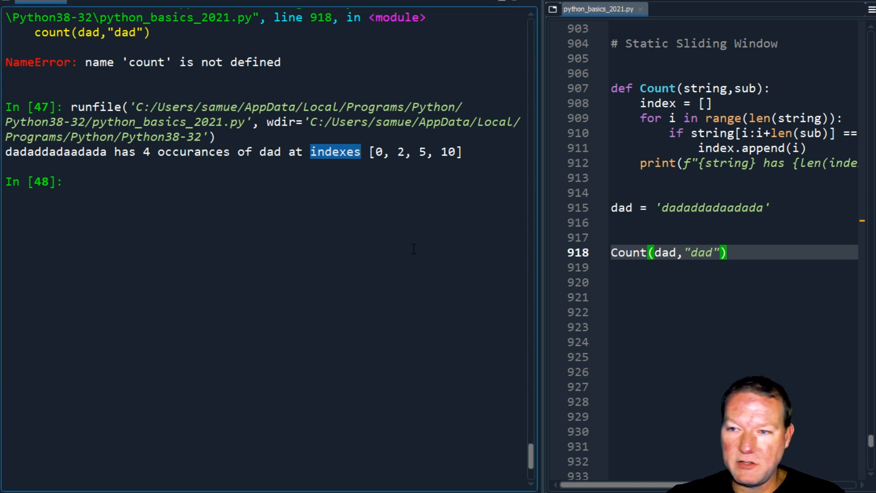
pyautogui.write("y = 'momommomomommo'")
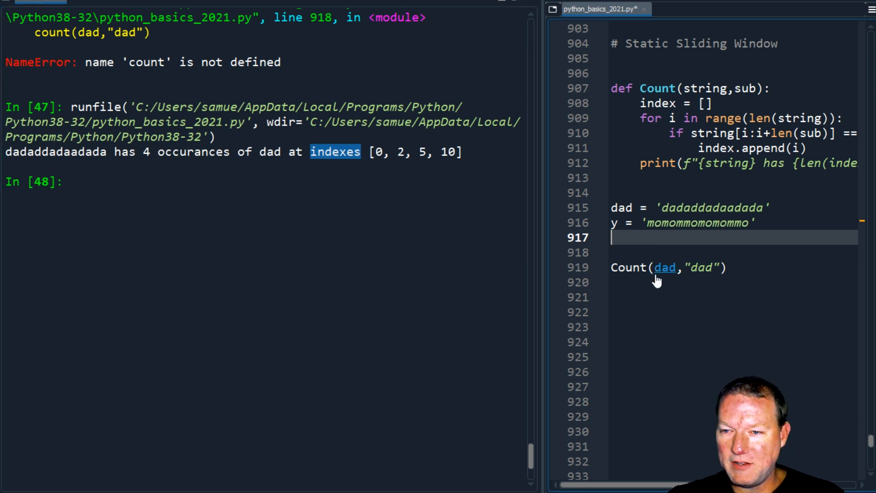
# Step: Add Count(y,"mom") and highlight its result in the output
pyautogui.write('count(y,"mom")')
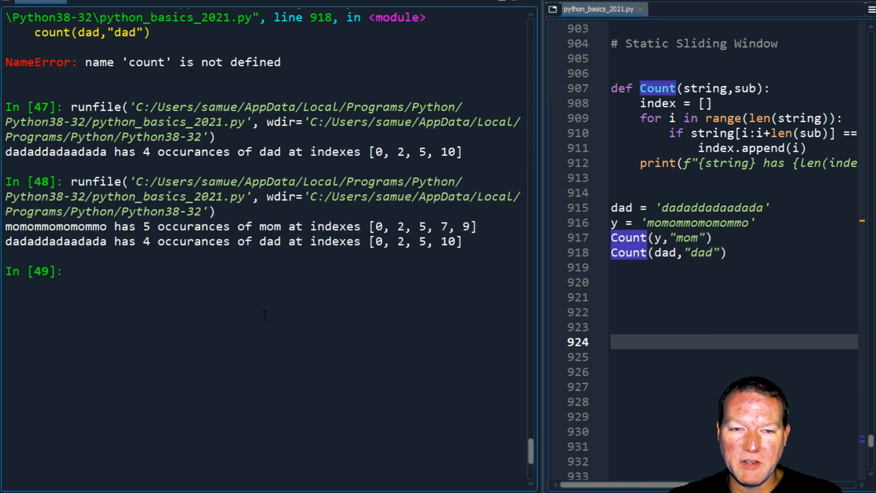
pyautogui.doubleClick(50, 227)
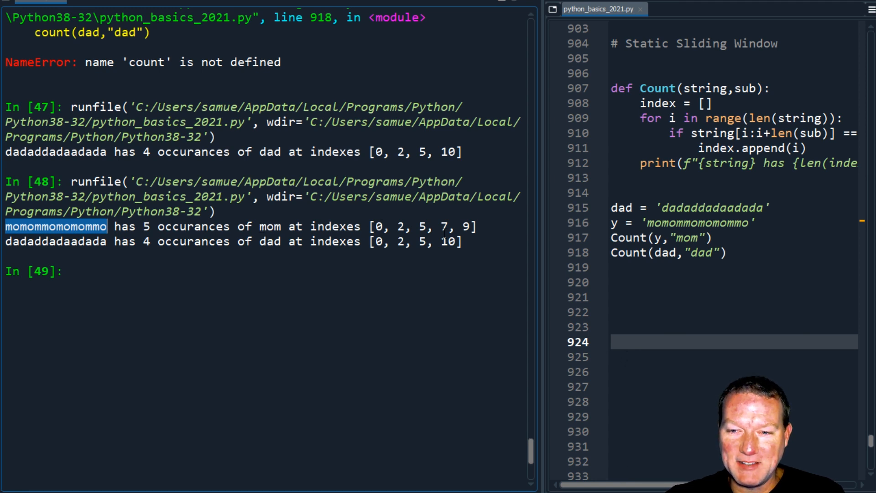
pyautogui.moveTo(339, 324)
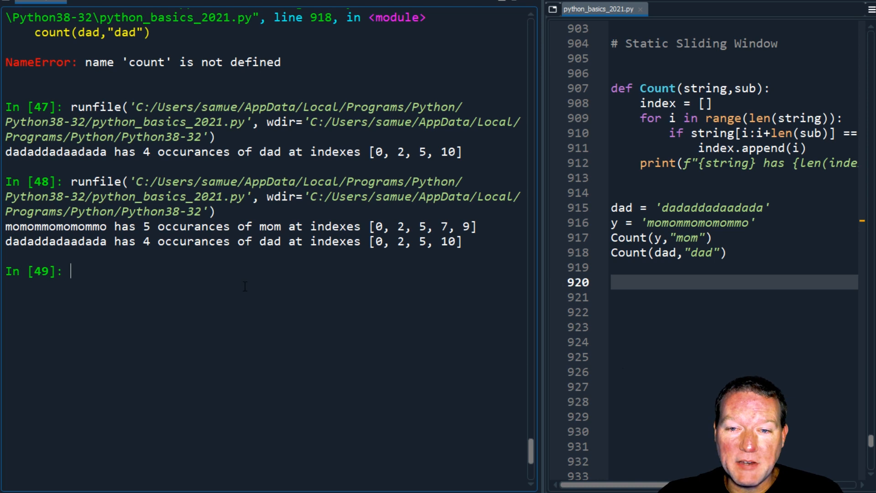
pyautogui.moveTo(278, 273)
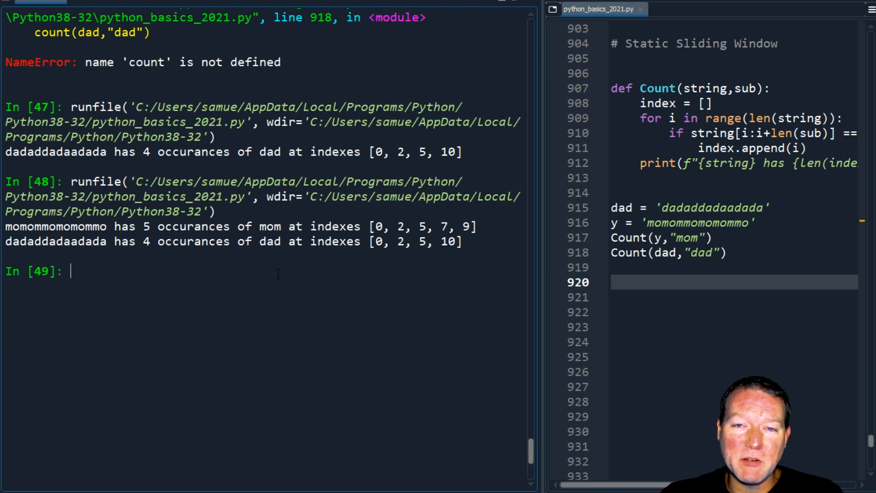